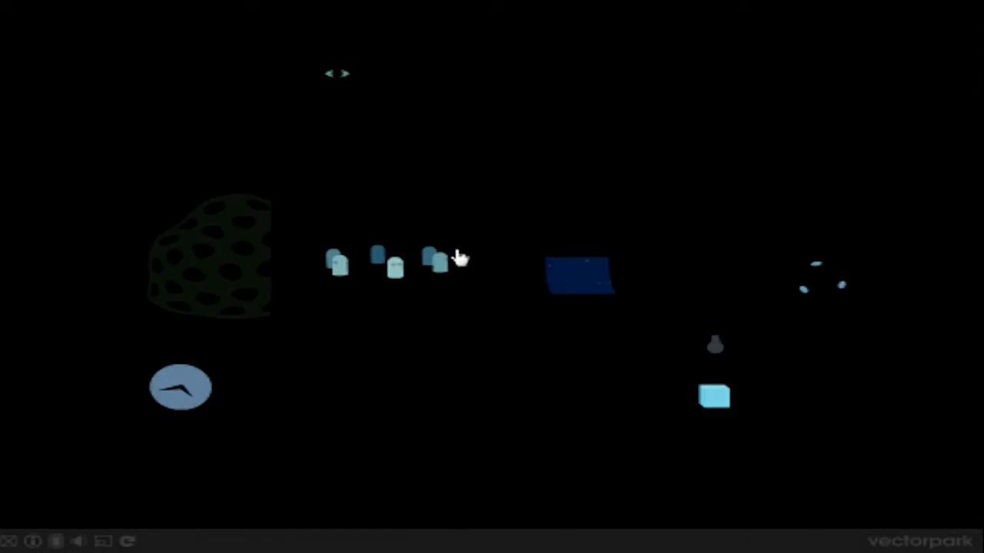
pyautogui.moveTo(450, 273)
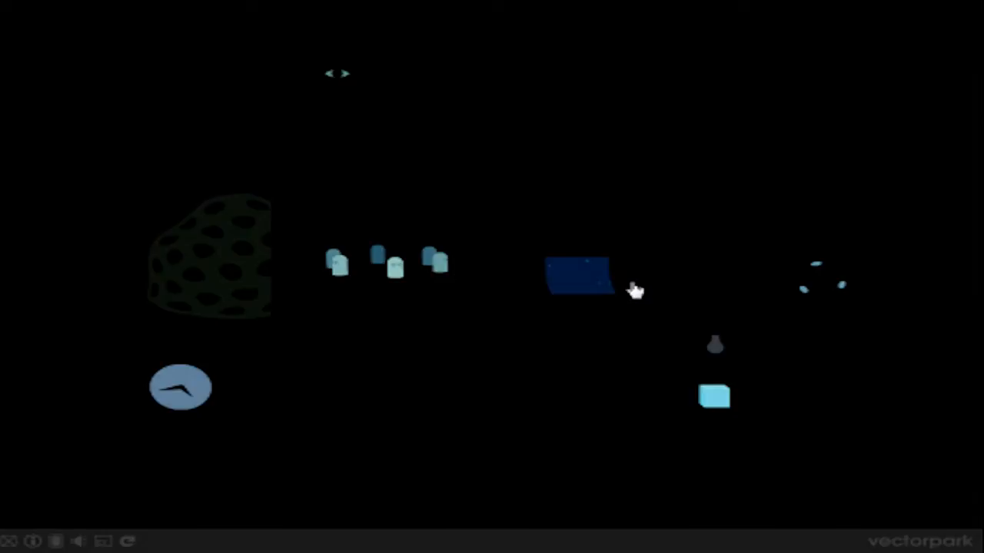
pyautogui.moveTo(638, 309)
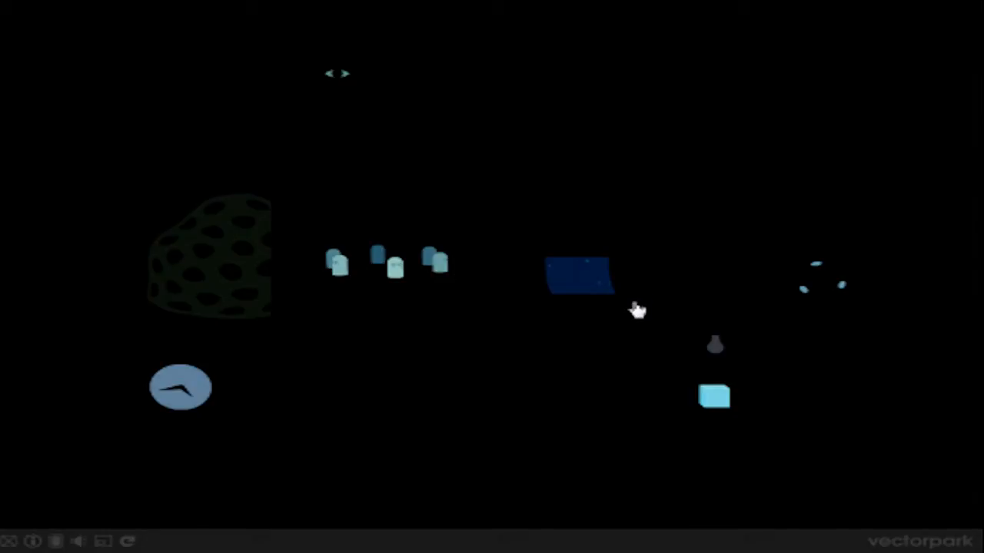
pyautogui.moveTo(645, 336)
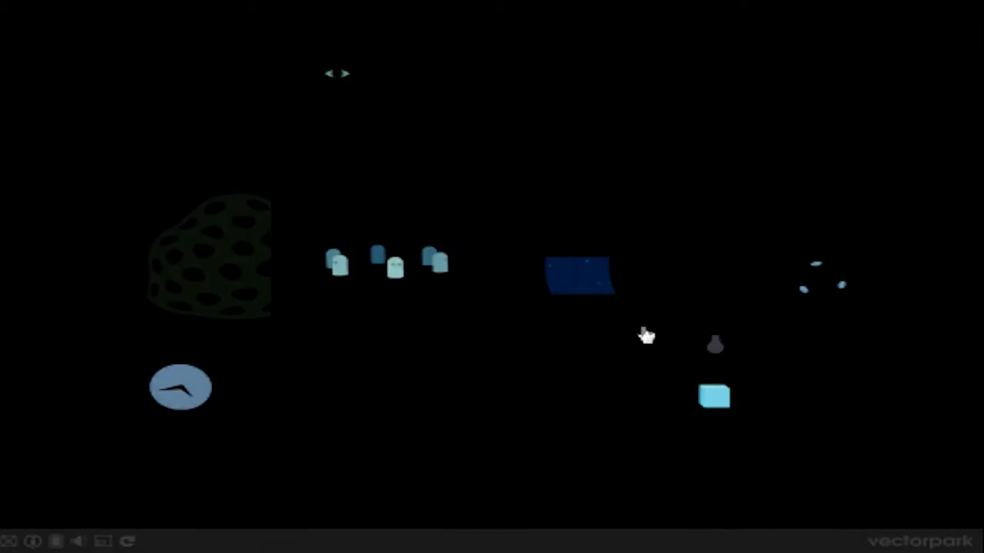
pyautogui.moveTo(658, 351)
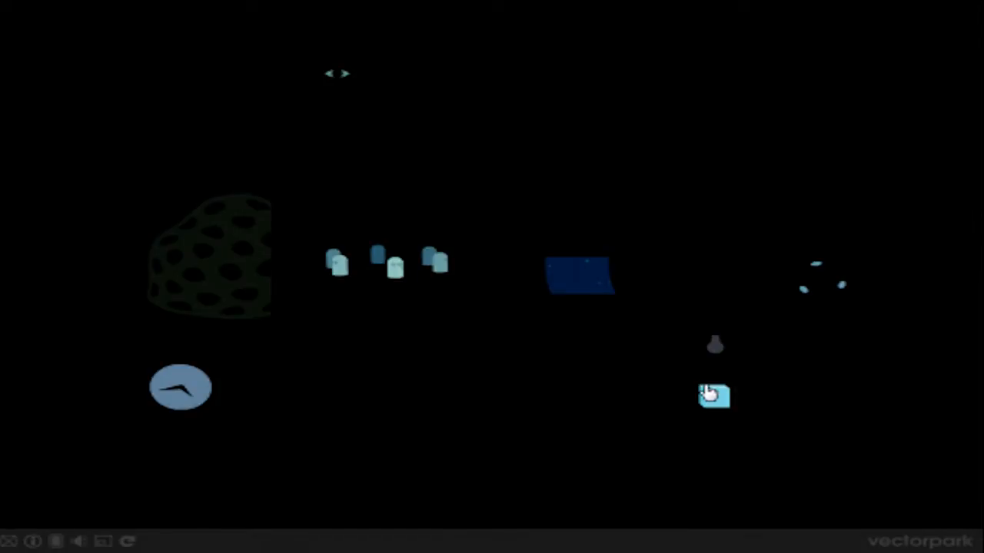
pyautogui.moveTo(460, 205)
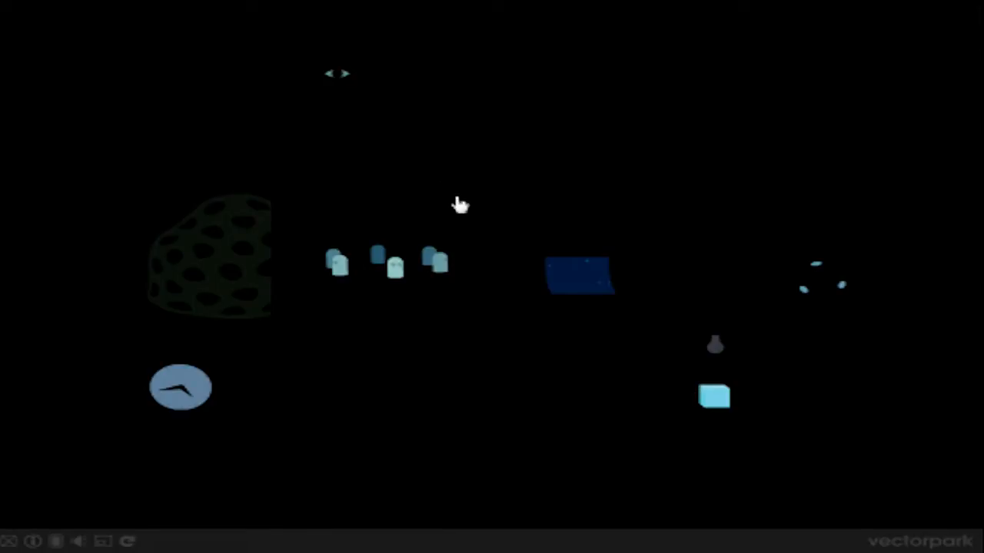
pyautogui.moveTo(524, 278)
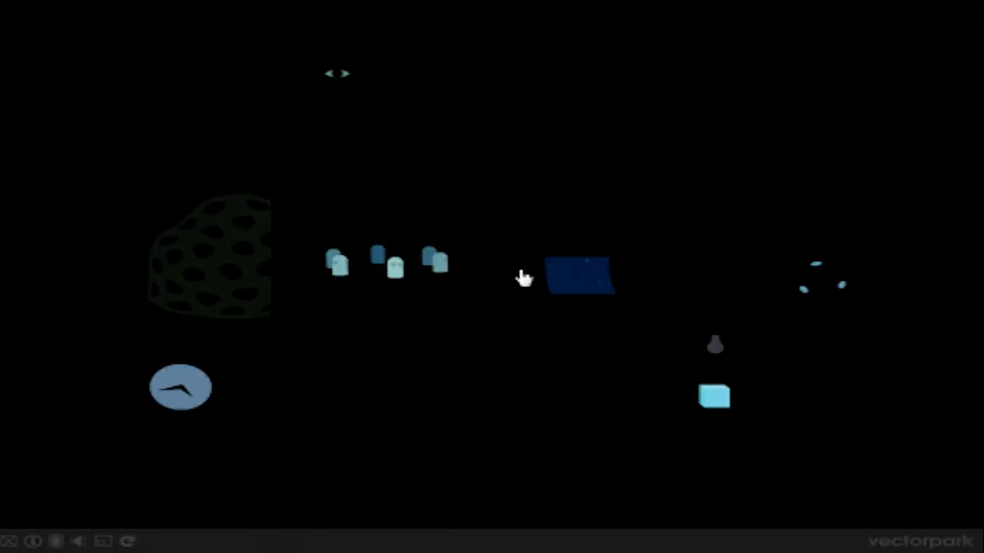
pyautogui.moveTo(516, 282)
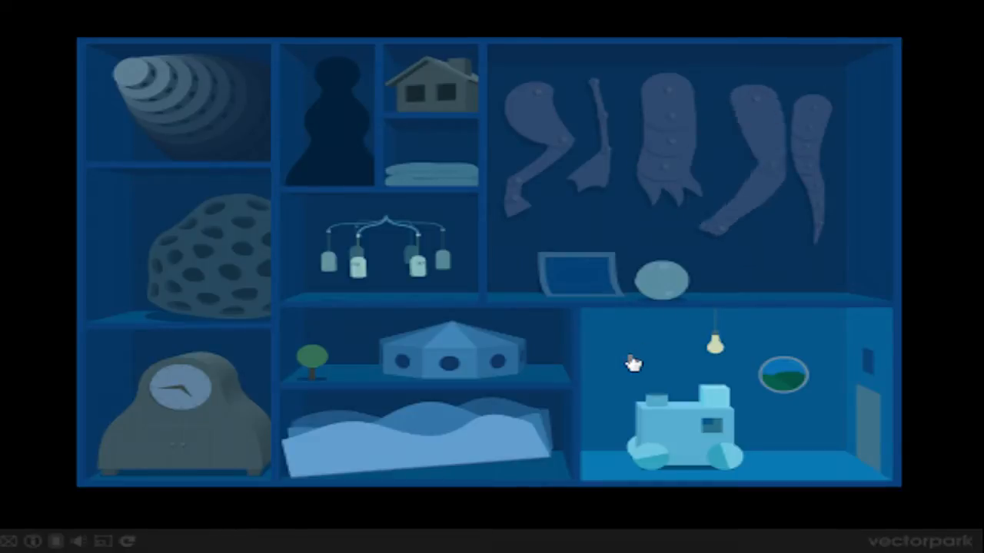
pyautogui.moveTo(488, 255)
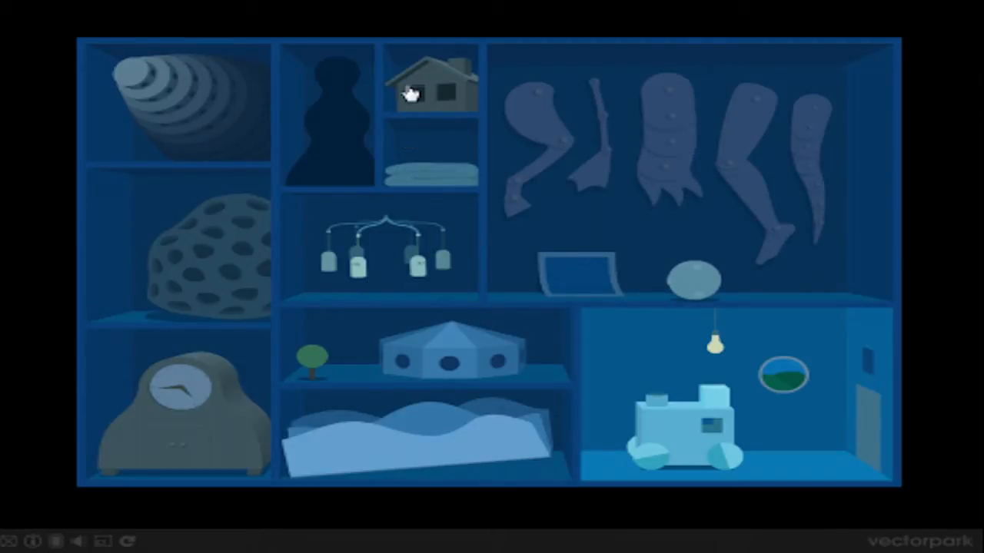
# Step: Poke the little gray house on the top shelf, then the stacked cone below
pyautogui.click(431, 84)
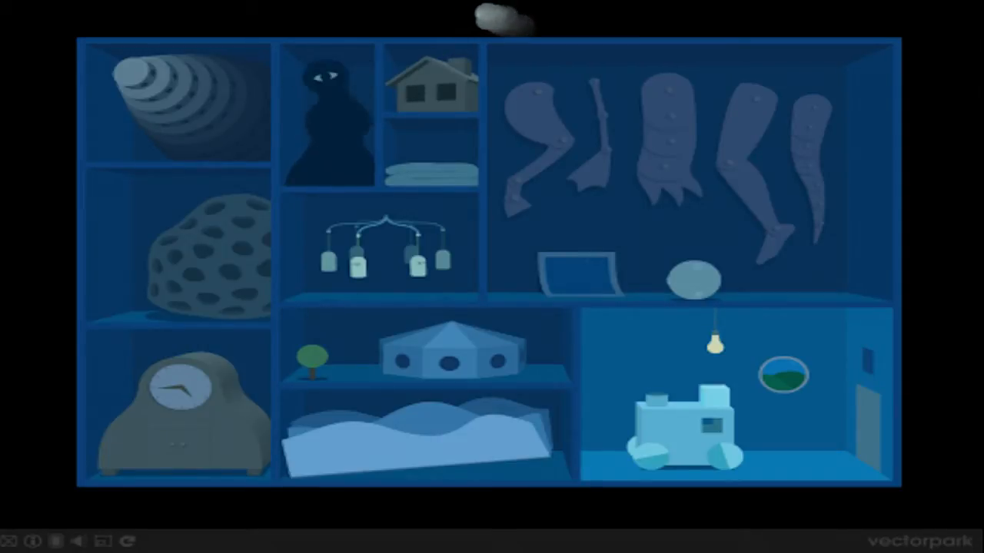
pyautogui.moveTo(177, 192)
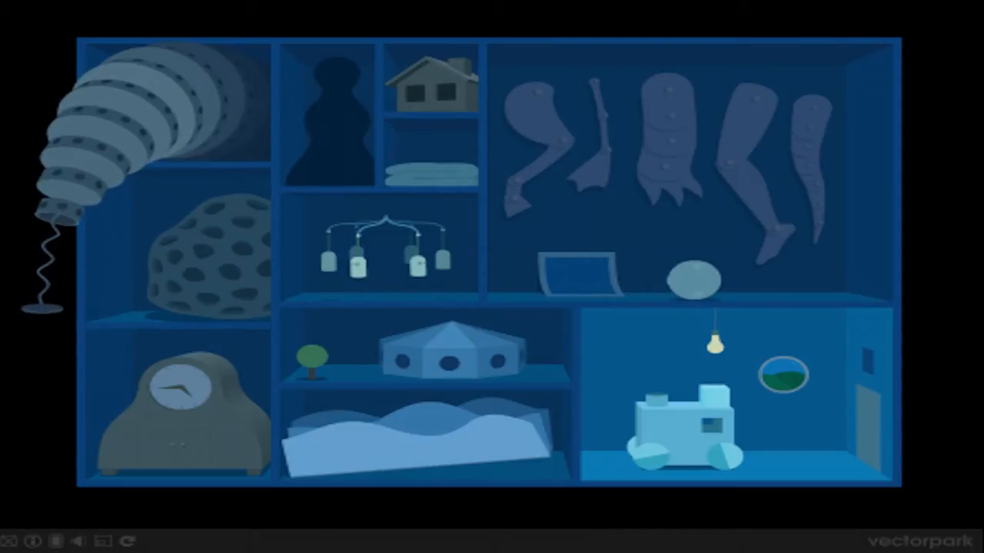
pyautogui.click(223, 265)
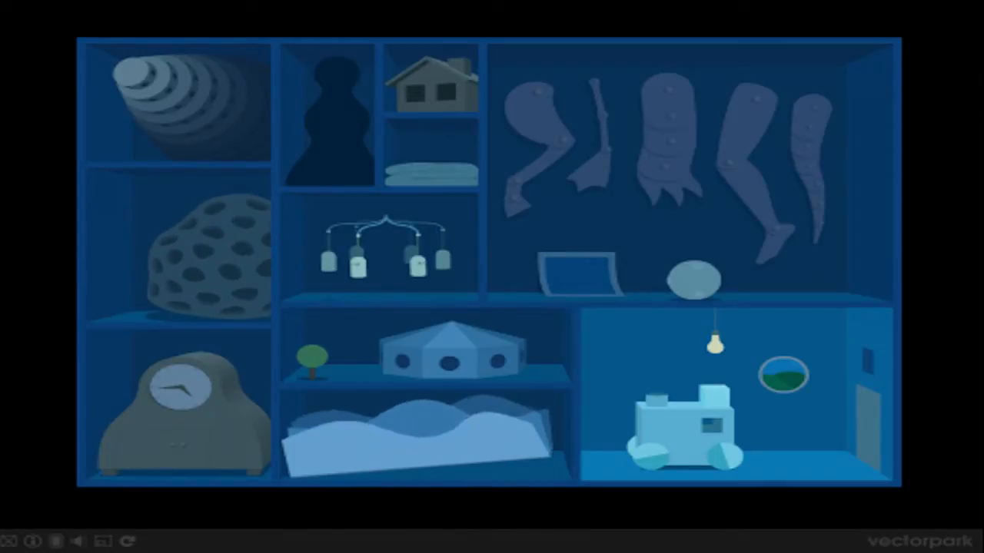
# Step: Swing open the lower-right compartment door and follow the train into the sunny scene
pyautogui.click(444, 353)
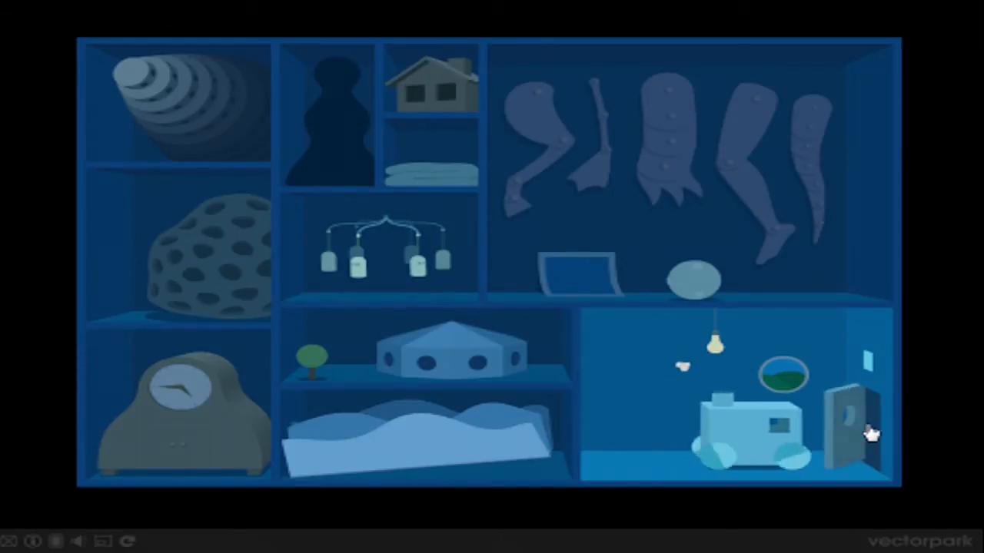
pyautogui.click(869, 434)
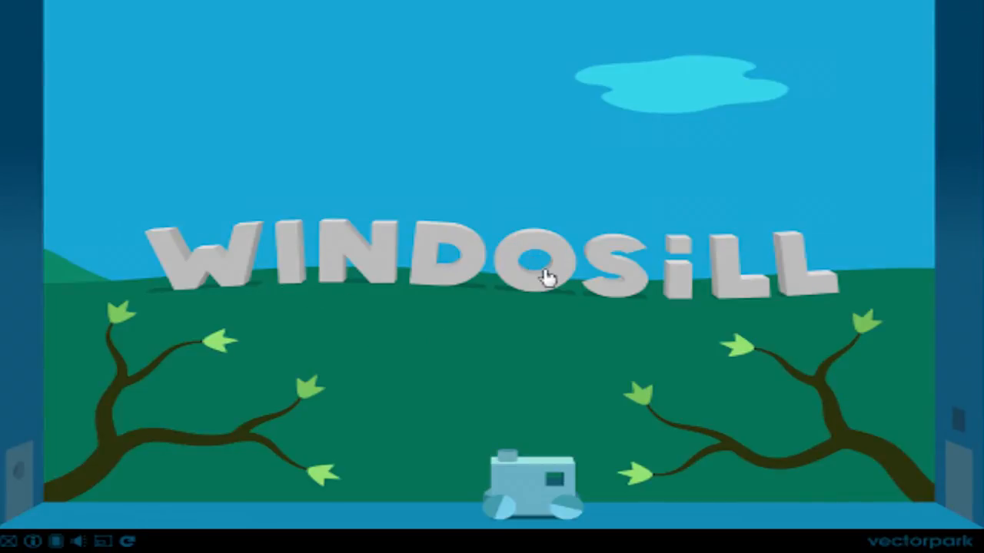
pyautogui.moveTo(558, 361)
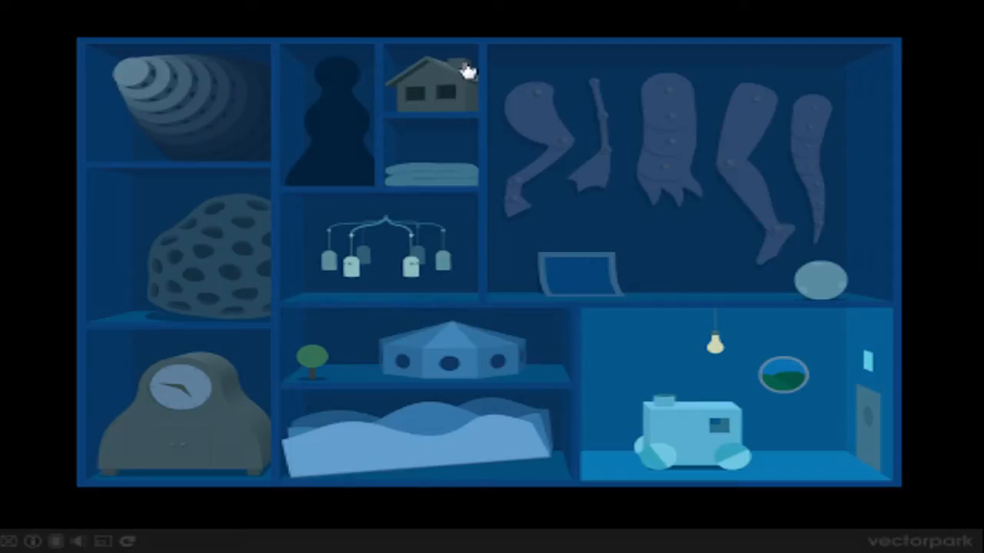
pyautogui.moveTo(288, 384)
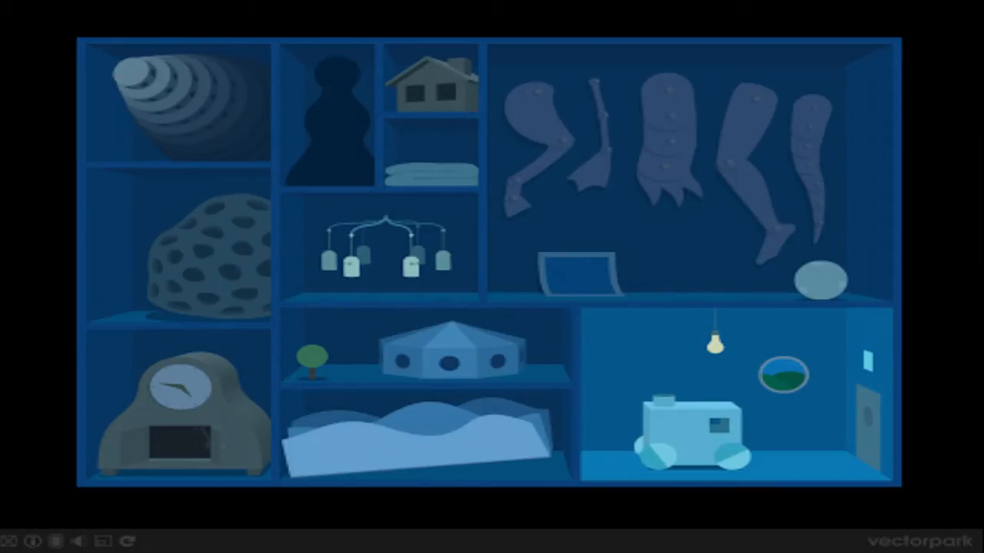
pyautogui.click(183, 415)
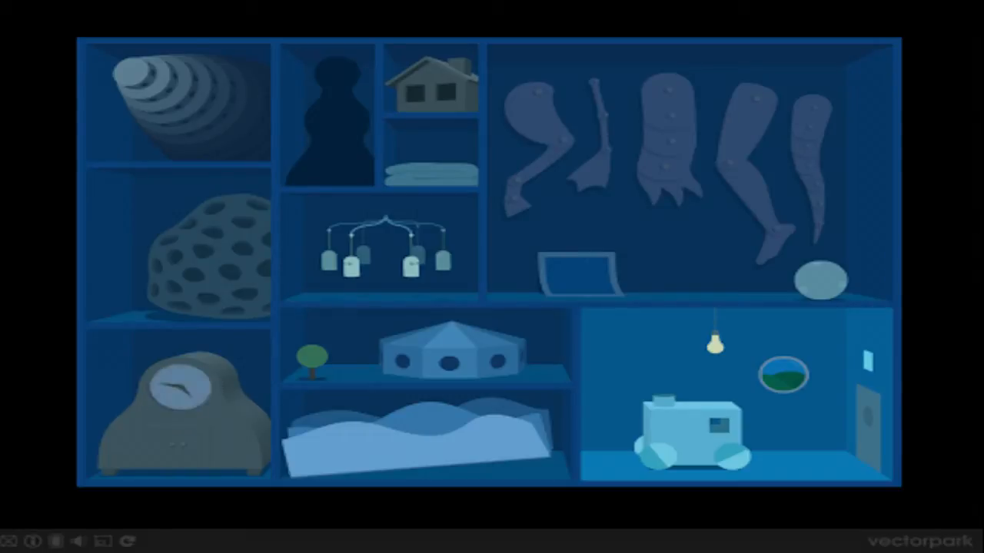
pyautogui.click(179, 386)
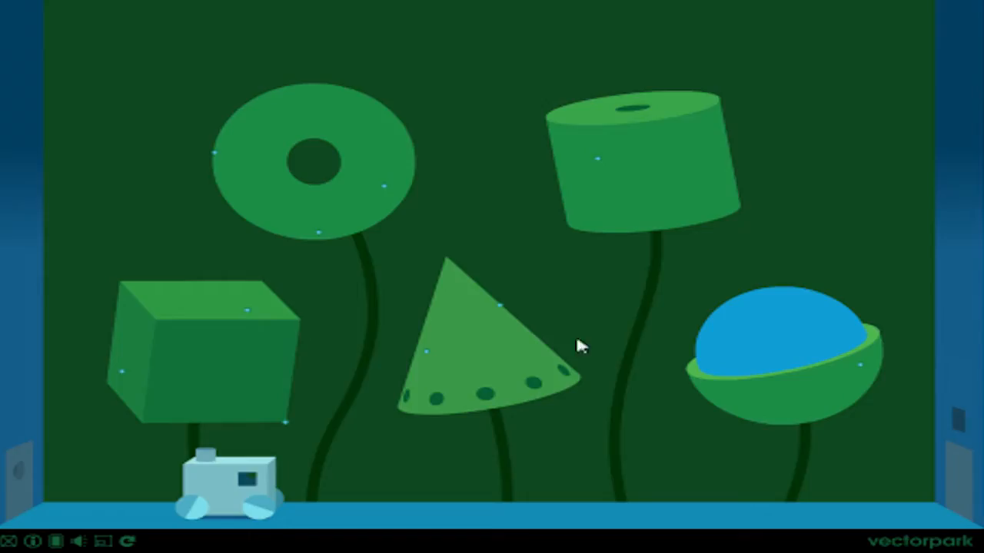
pyautogui.moveTo(799, 450)
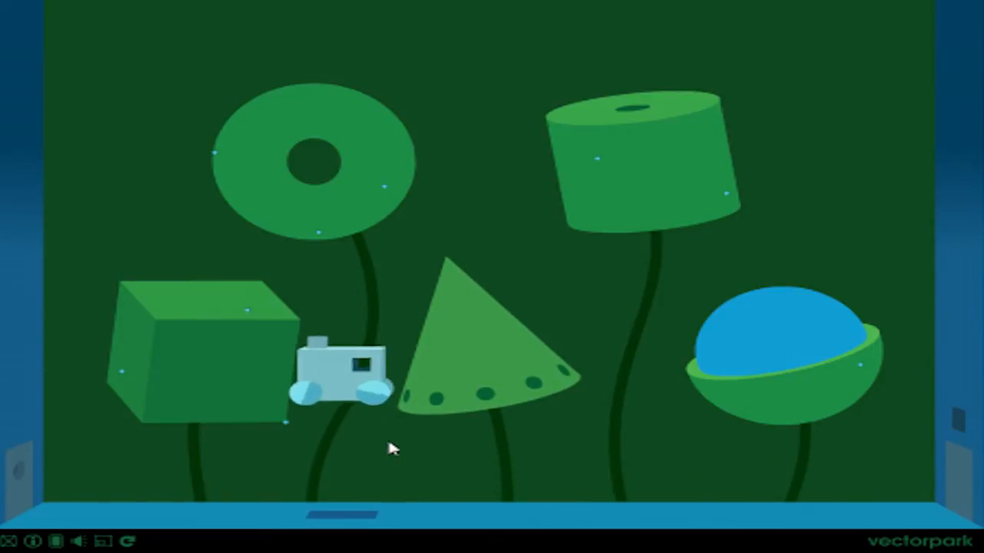
# Step: Reveal the rainbow rings in the half-sphere and grow the cylinder into a dotted tower
pyautogui.click(784, 354)
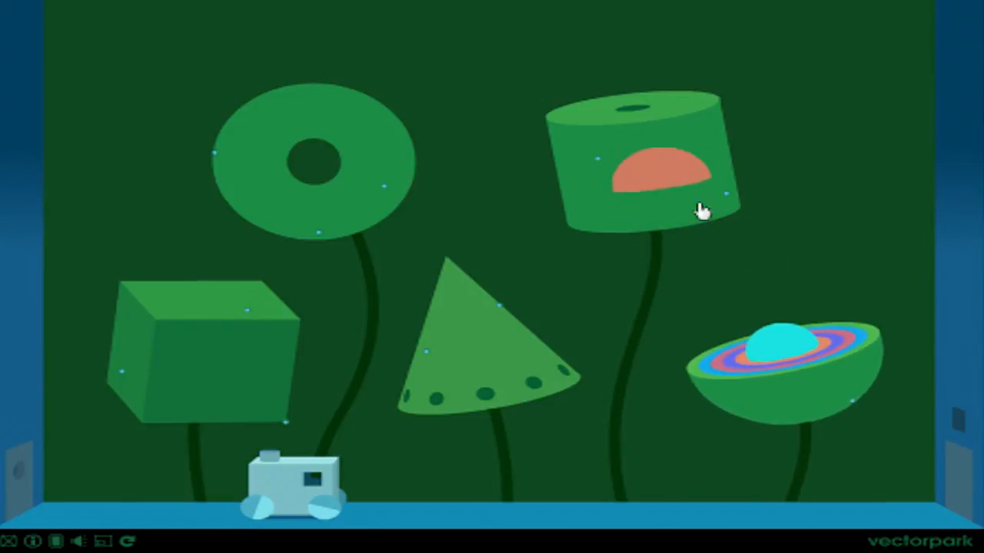
pyautogui.click(657, 169)
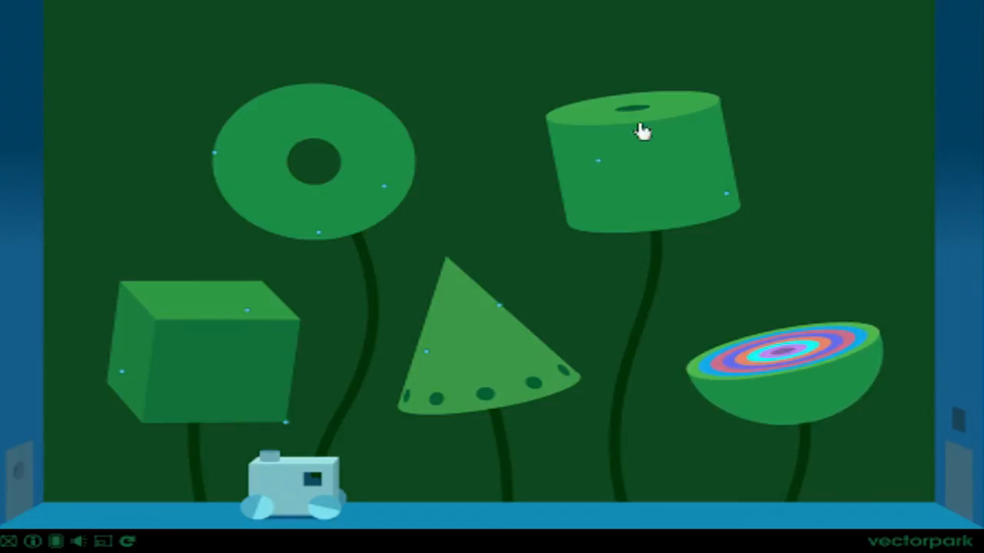
pyautogui.click(643, 130)
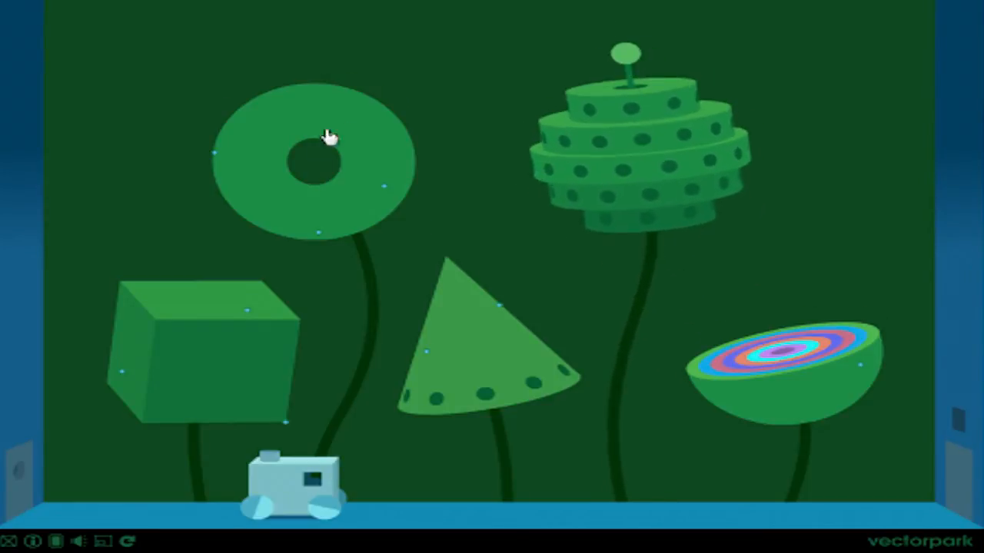
pyautogui.click(327, 138)
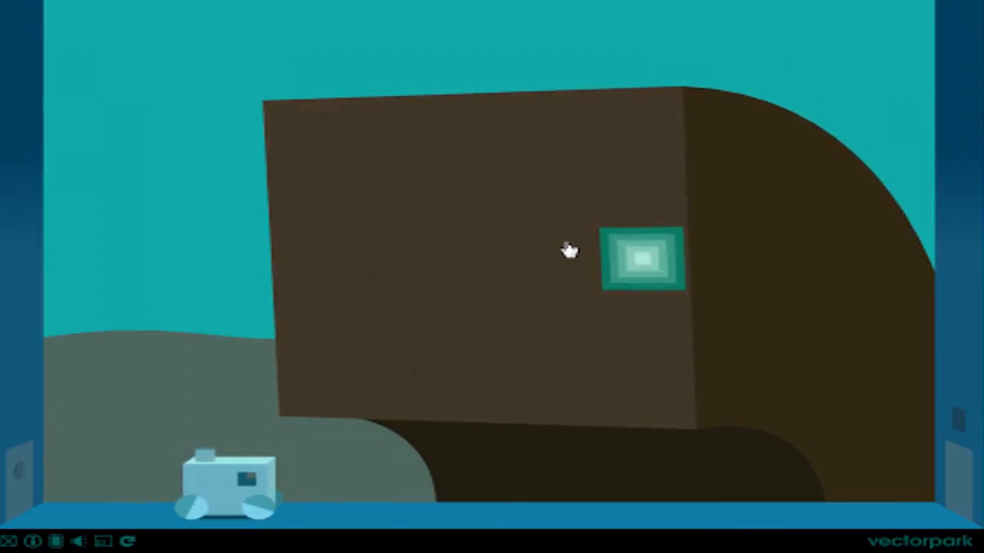
# Step: Open the brown block's square to reveal slats and a green sphere, then advance
pyautogui.click(644, 260)
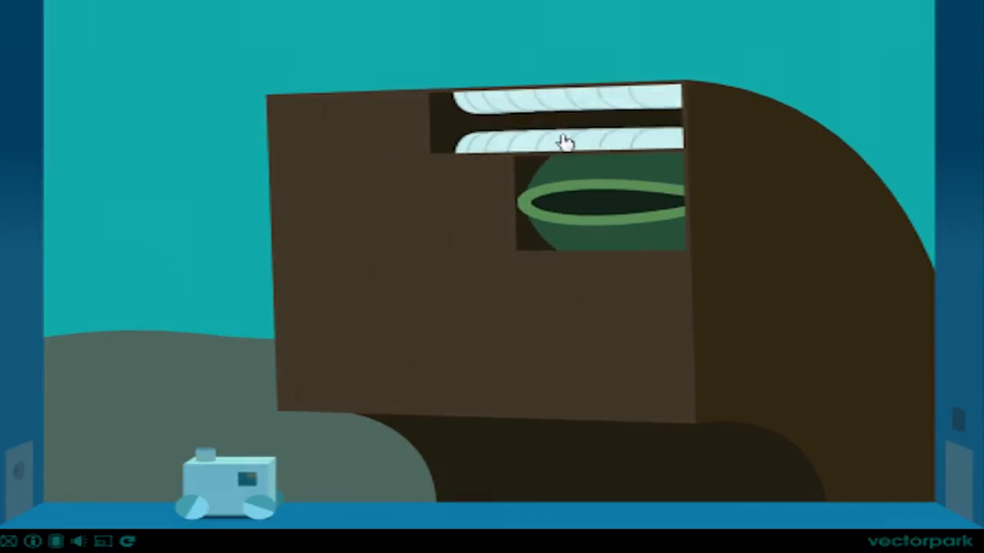
pyautogui.click(565, 142)
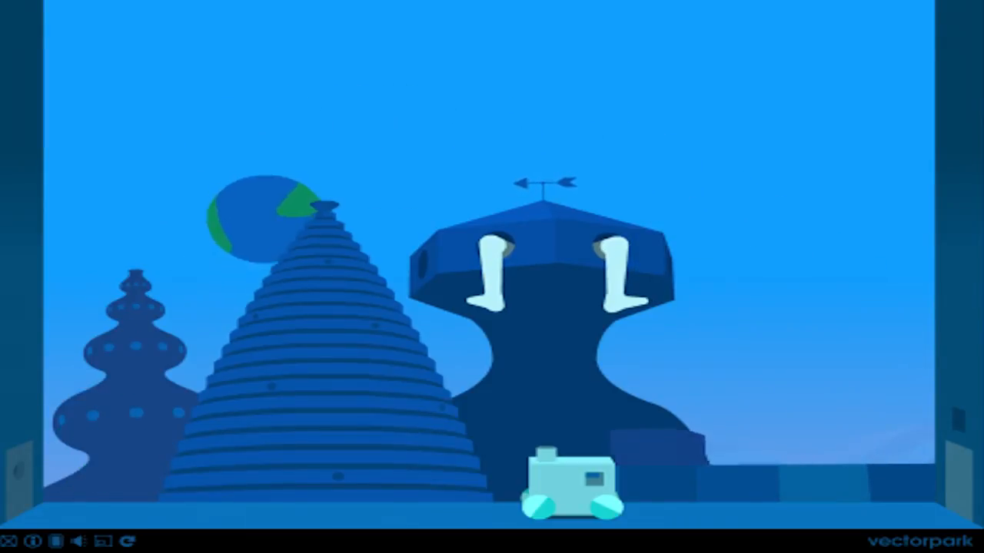
# Step: Drag the globe ball onto the stepped cone's tip so the brick wall rises
pyautogui.moveTo(253, 223); pyautogui.dragTo(838, 376)
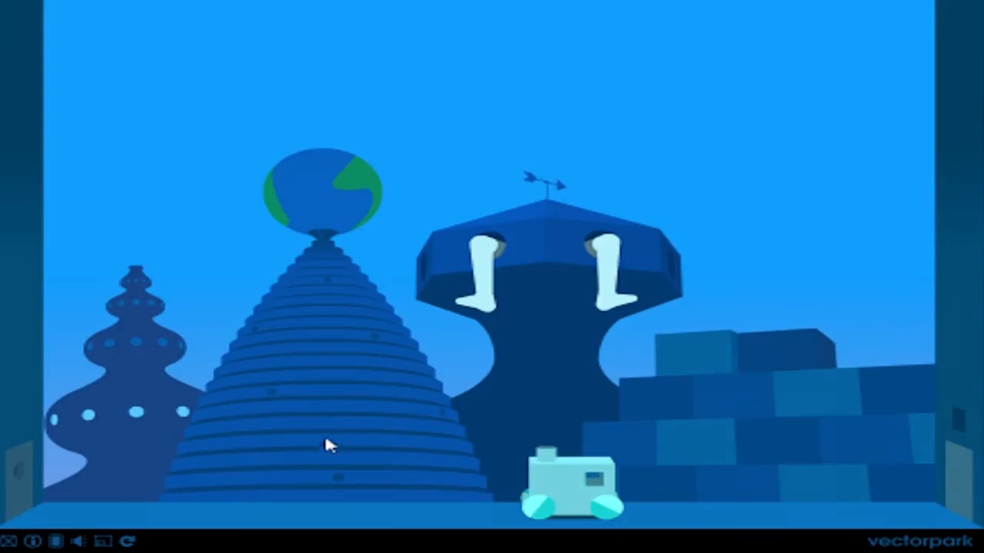
pyautogui.moveTo(361, 280)
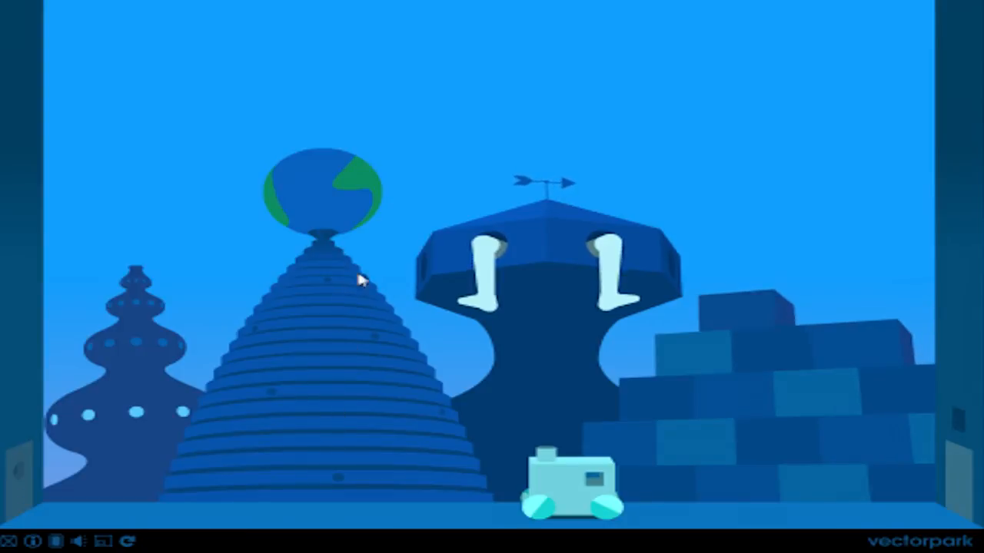